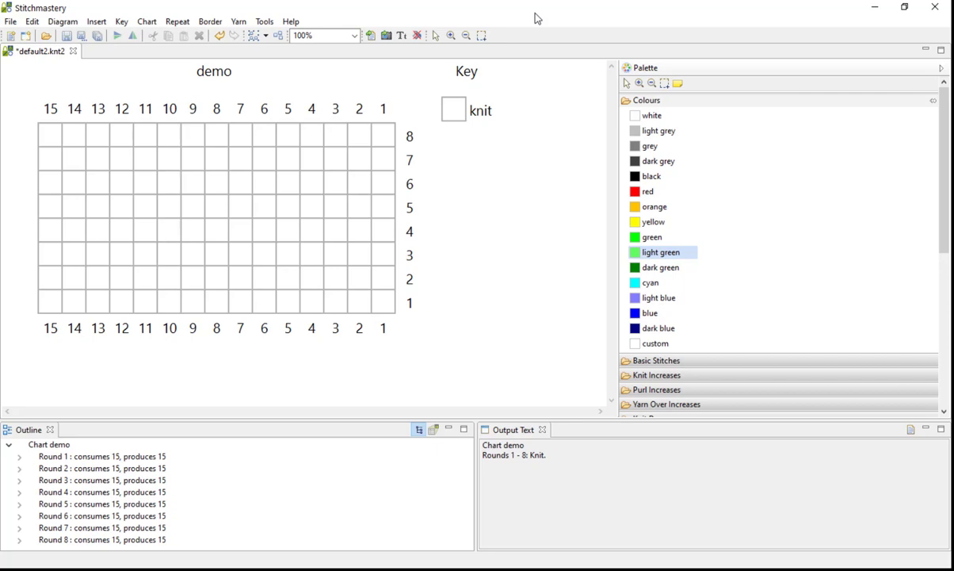
pyautogui.moveTo(425, 68)
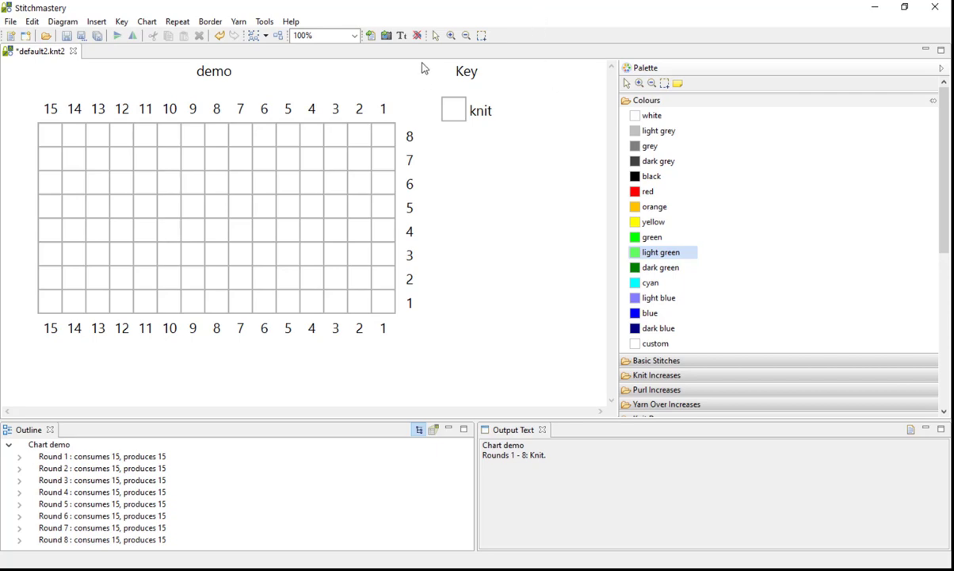
pyautogui.moveTo(418, 34)
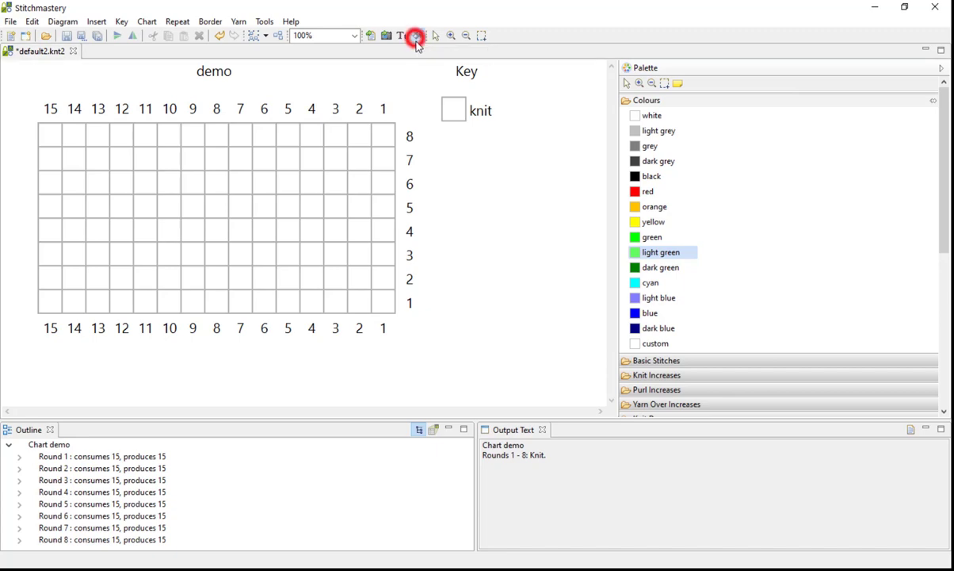
pyautogui.moveTo(418, 38)
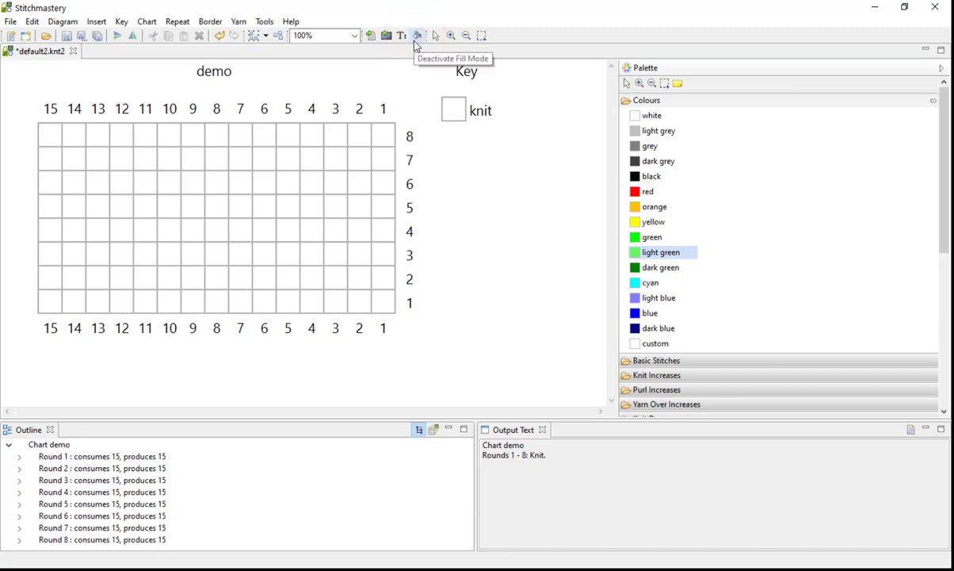
pyautogui.moveTo(402, 36)
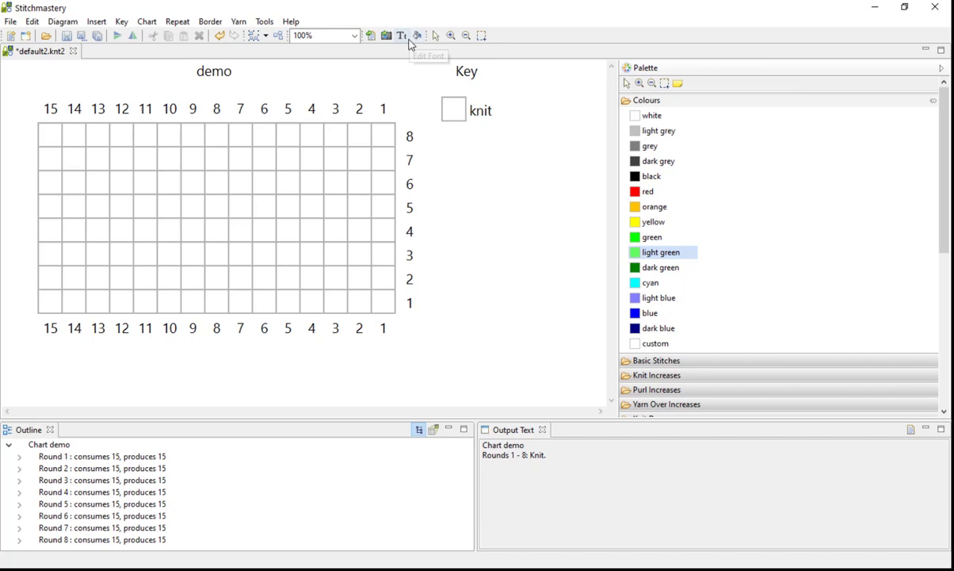
pyautogui.moveTo(397, 39)
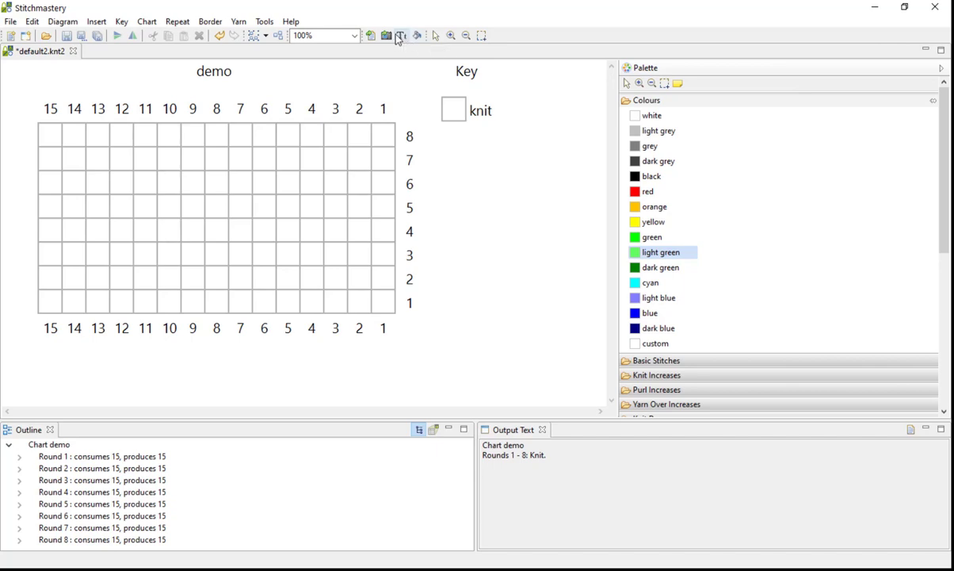
pyautogui.moveTo(401, 35)
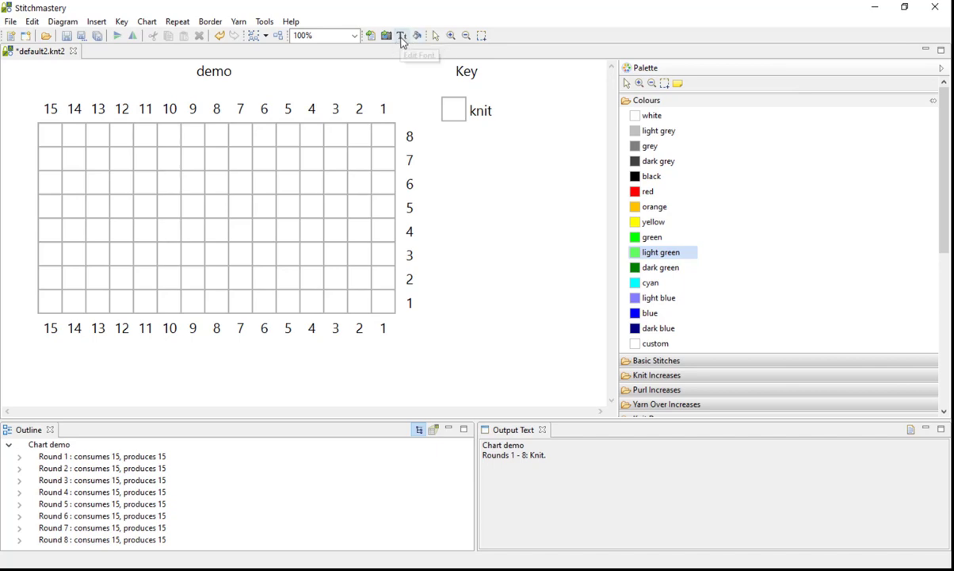
pyautogui.moveTo(442, 41)
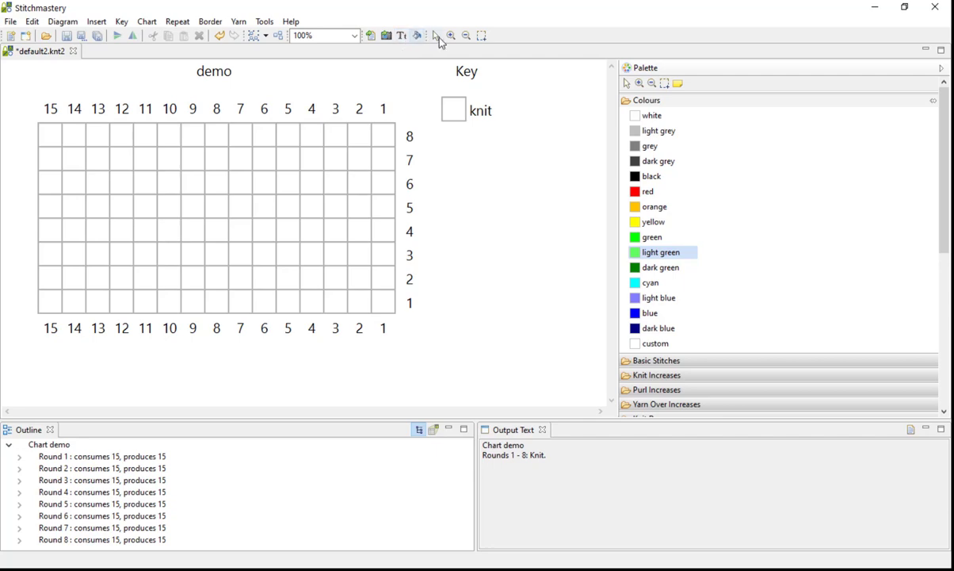
pyautogui.moveTo(435, 41)
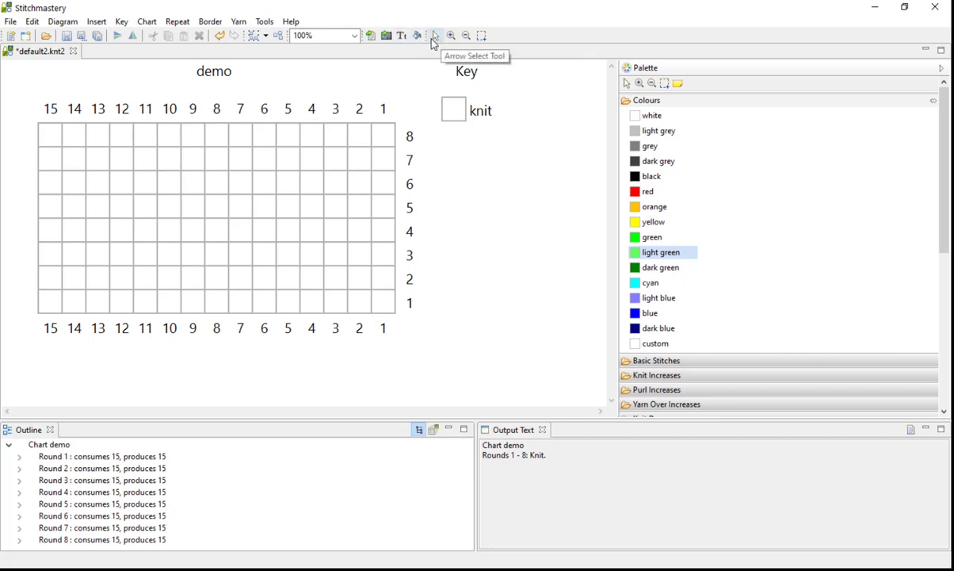
pyautogui.moveTo(417, 42)
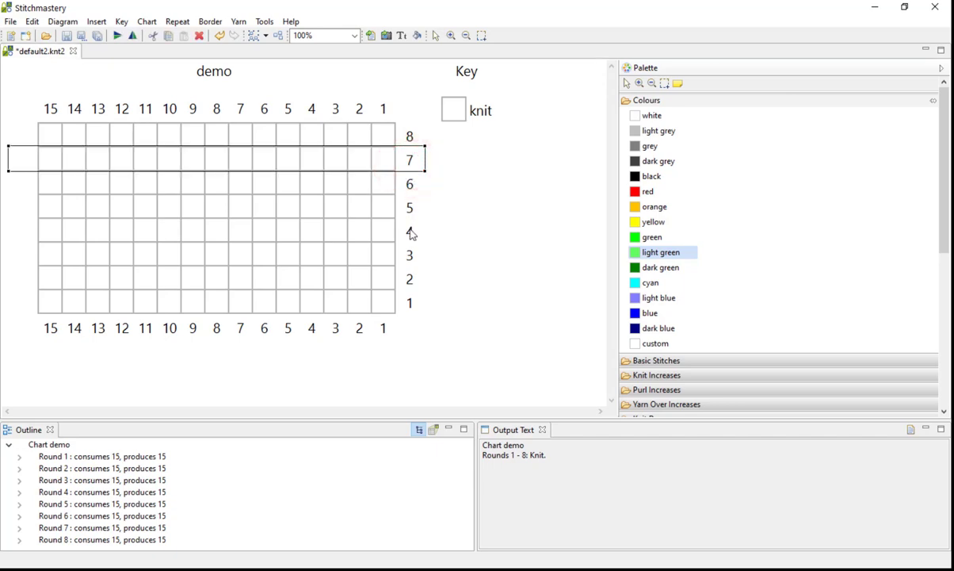
pyautogui.moveTo(411, 240)
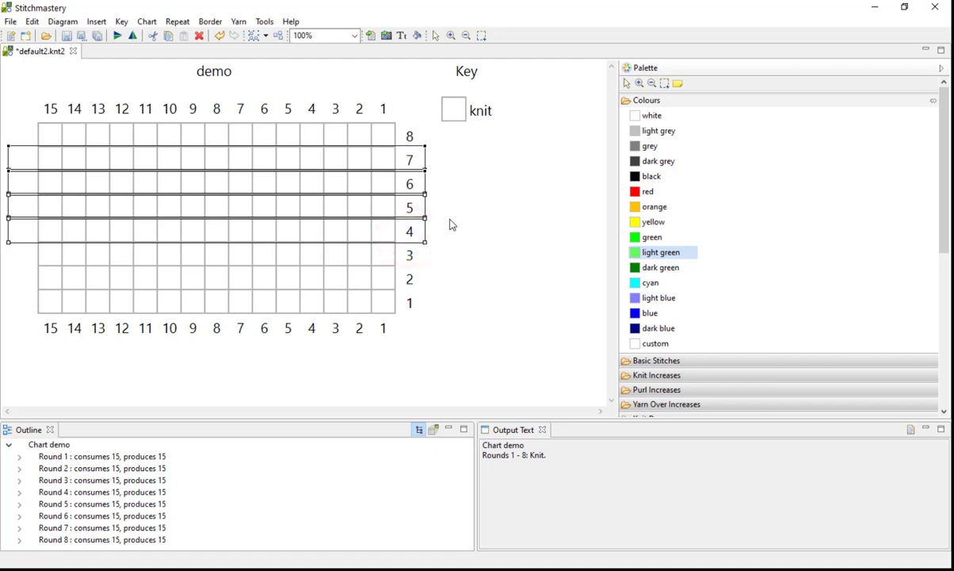
# Step: Apply cyan from the Colours palette to the selected rounds 4–7
pyautogui.click(651, 283)
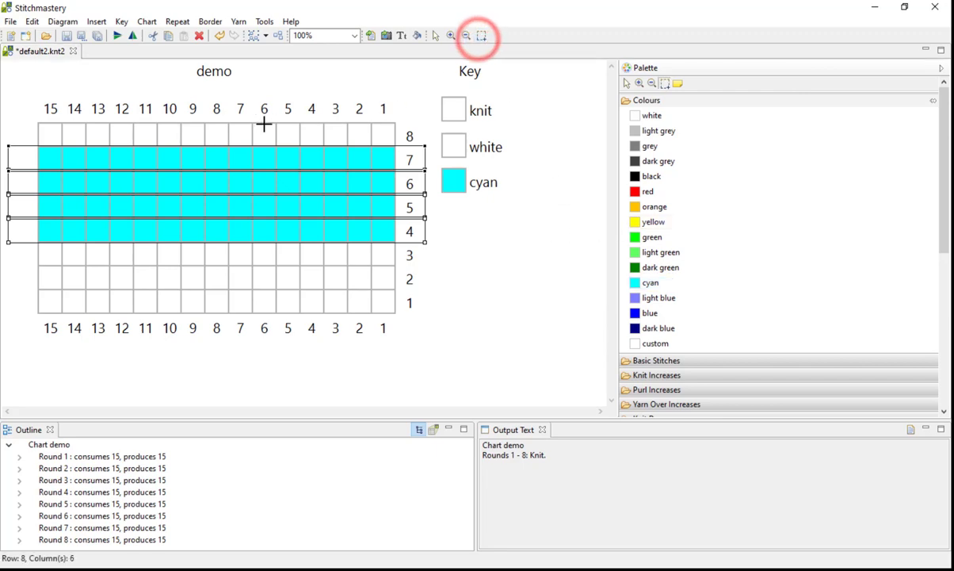
# Step: Fill stitch columns 5 and 6 with purl so rounds read K4, p2, k9
pyautogui.moveTo(264, 123); pyautogui.dragTo(319, 289)
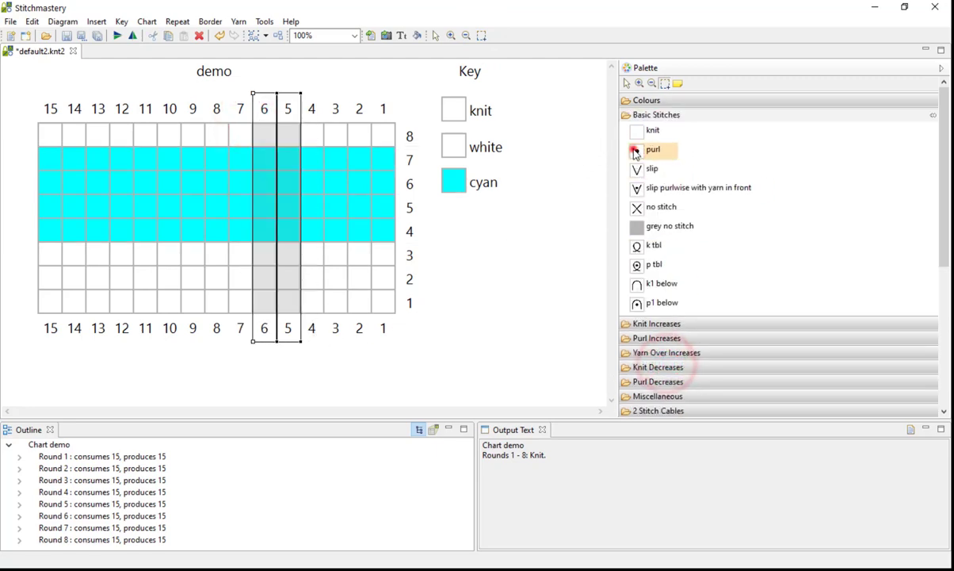
pyautogui.click(654, 150)
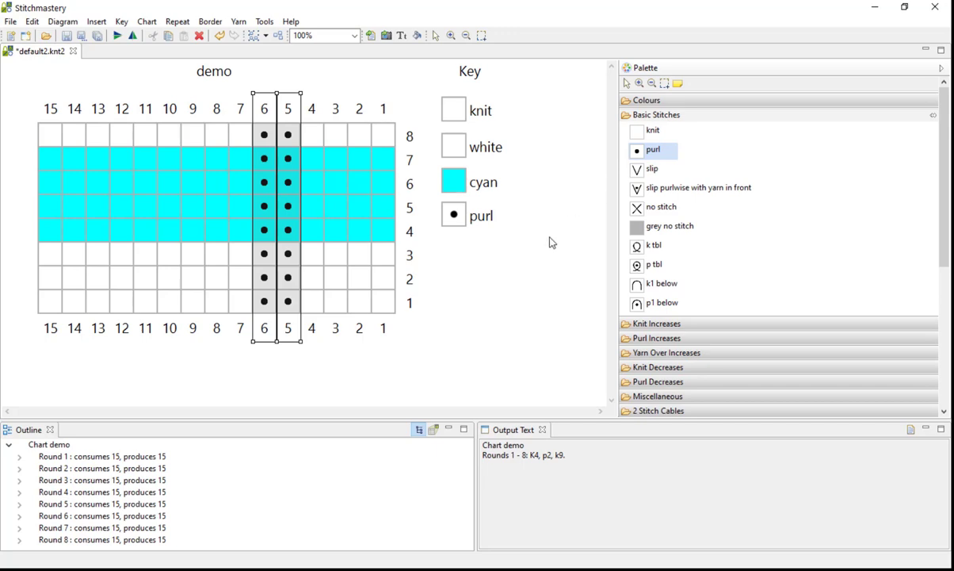
pyautogui.moveTo(435, 35)
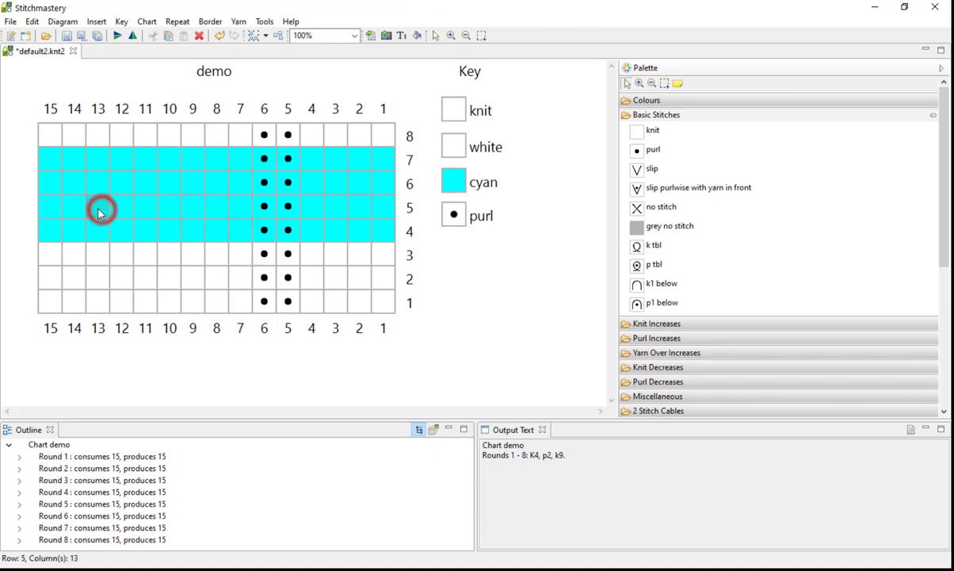
# Step: Select the cells from round 5, column 13 to round 3, column 11
pyautogui.click(98, 210)
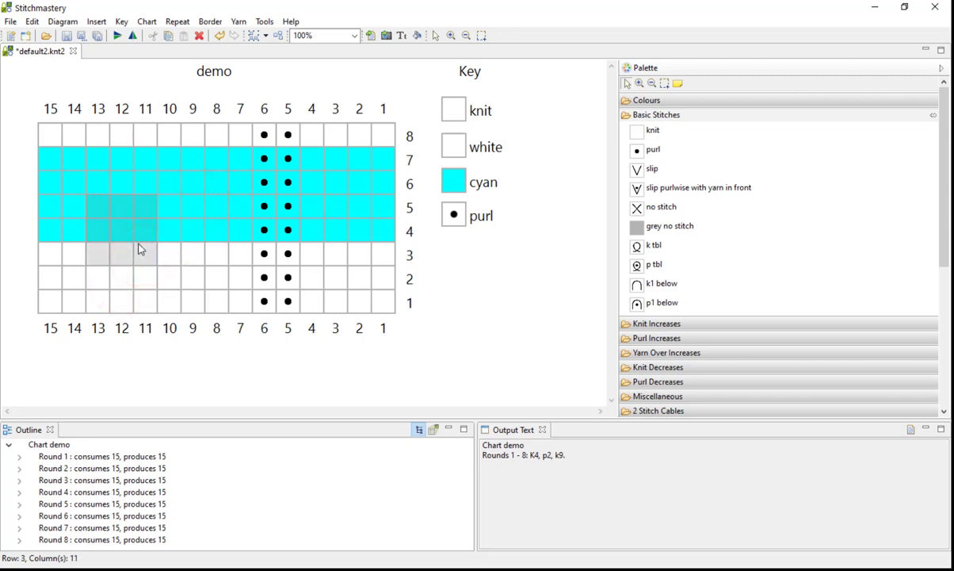
pyautogui.moveTo(166, 248)
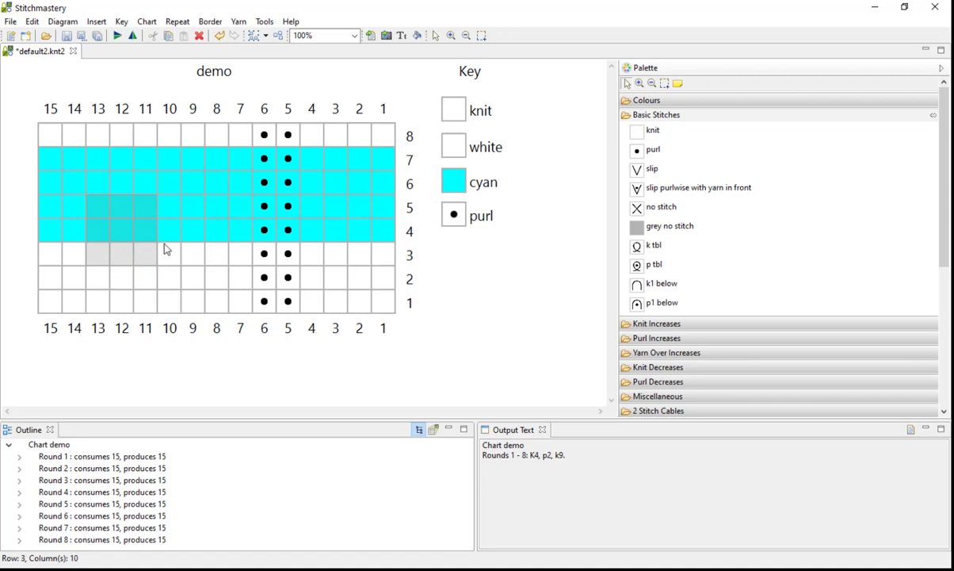
pyautogui.moveTo(192, 259)
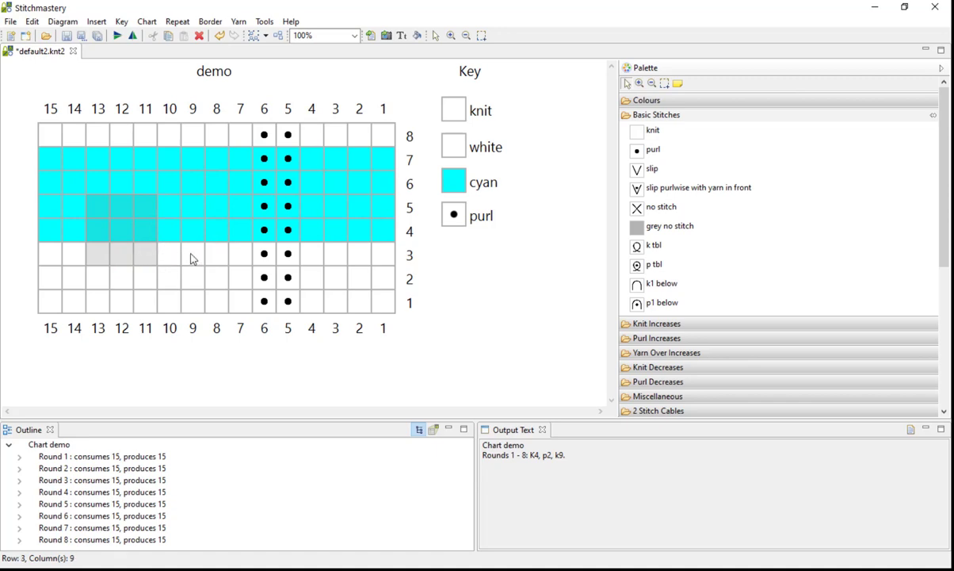
pyautogui.moveTo(178, 256)
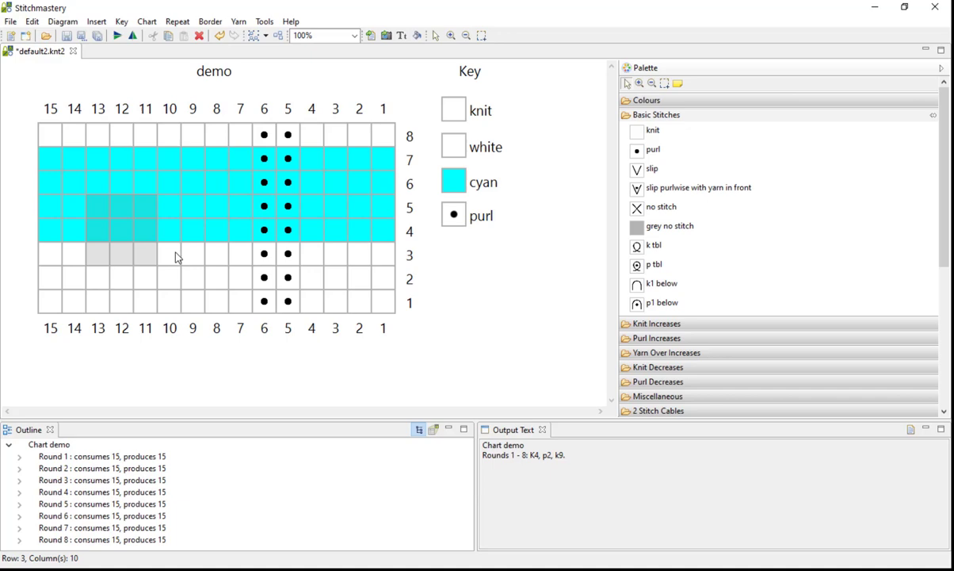
pyautogui.click(146, 284)
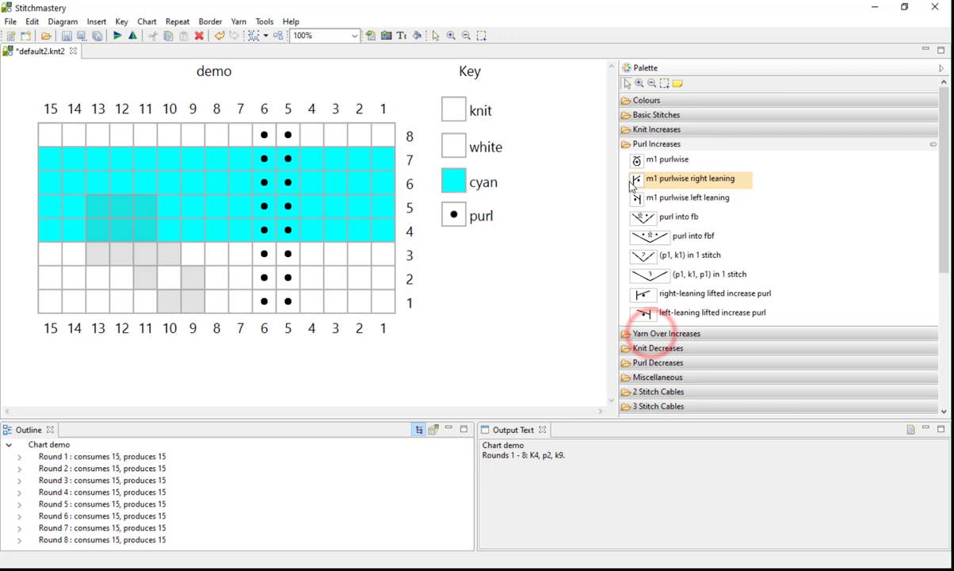
# Step: Fill the diamond area with m1 purlwise increases in columns 9–13, rounds 1–5
pyautogui.click(669, 159)
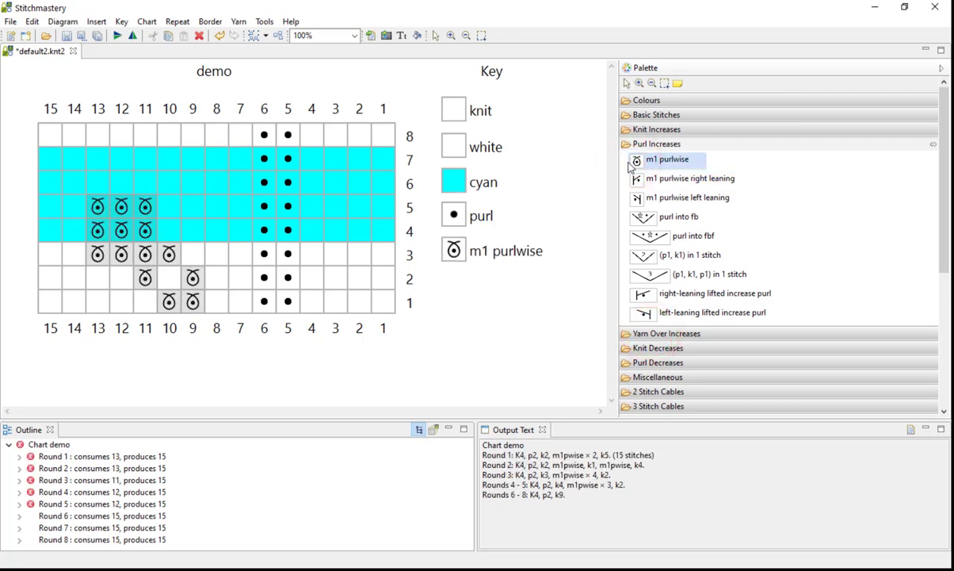
pyautogui.moveTo(230, 420)
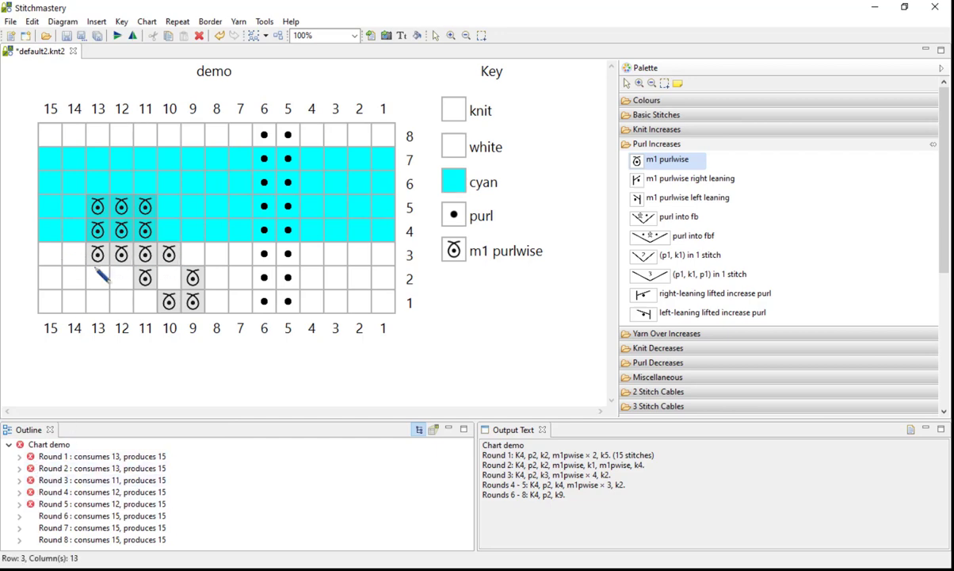
pyautogui.moveTo(4, 254)
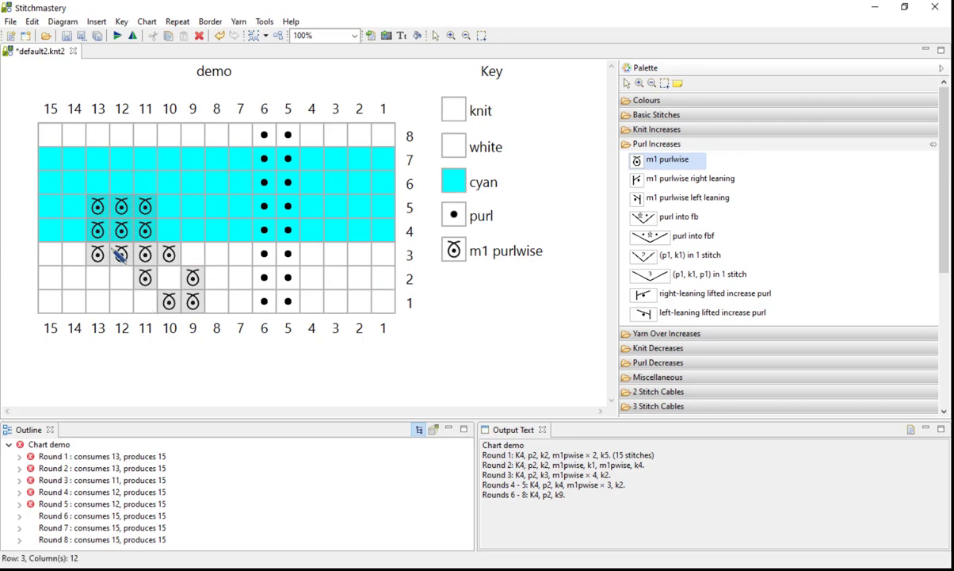
pyautogui.click(169, 252)
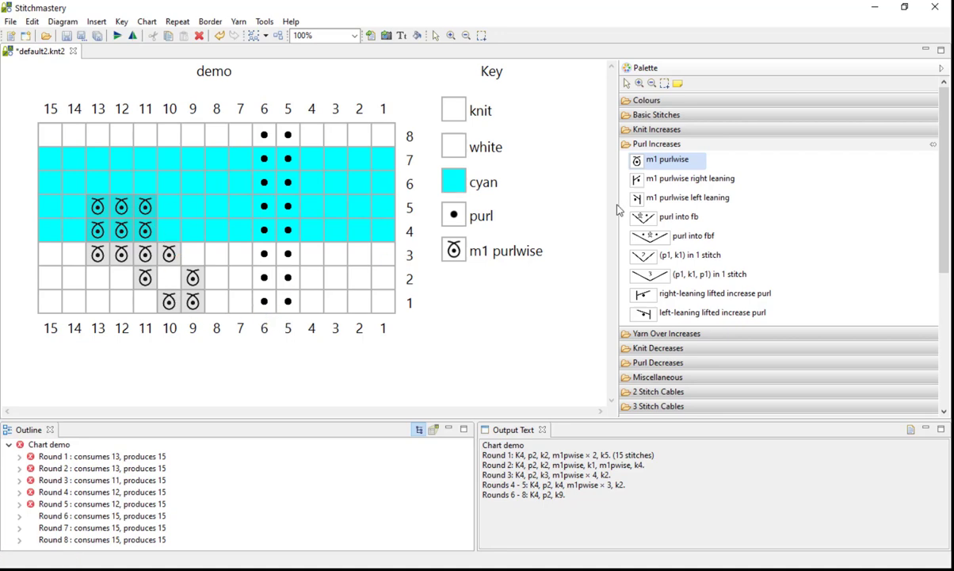
pyautogui.moveTo(466, 310)
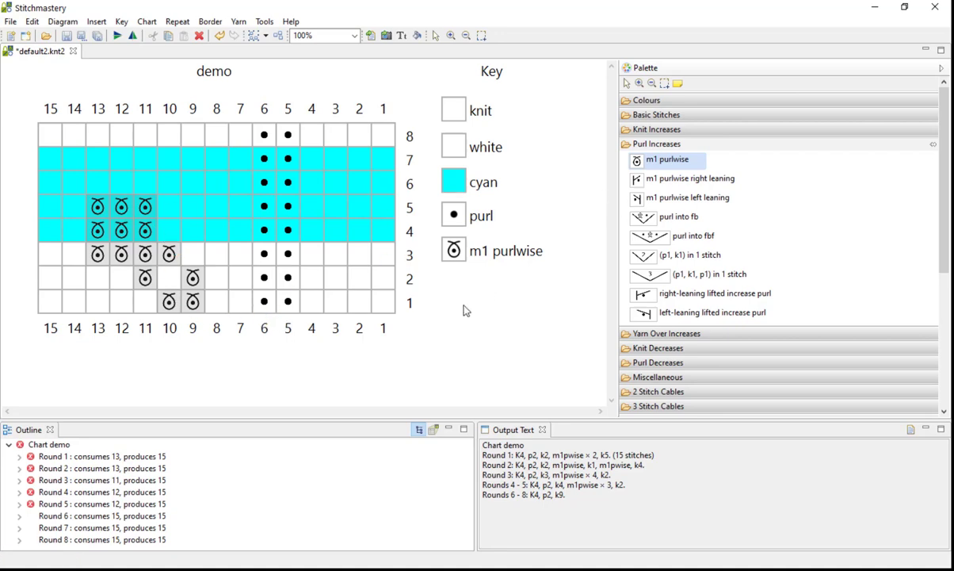
# Step: Select the entire chart and colour it light green
pyautogui.click(399, 320)
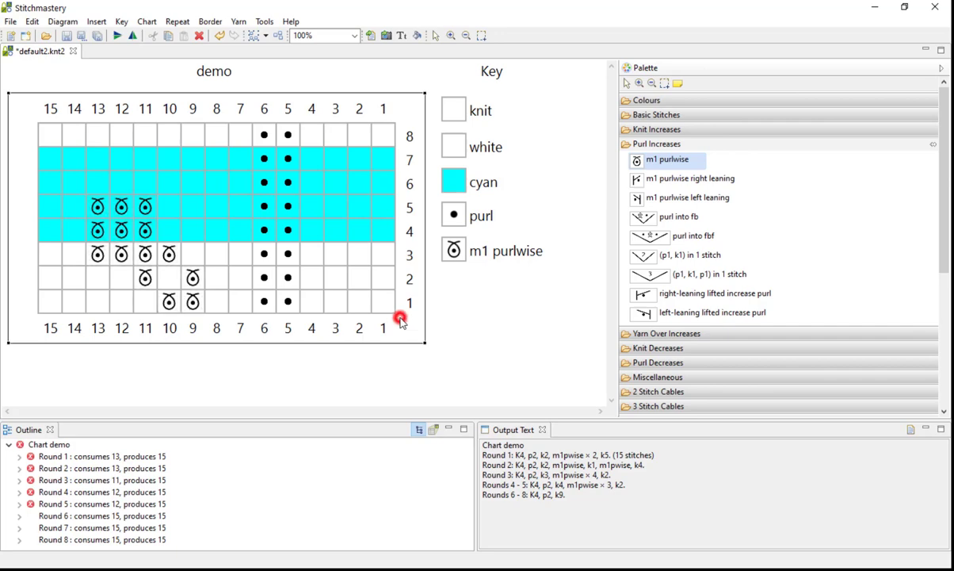
pyautogui.click(646, 99)
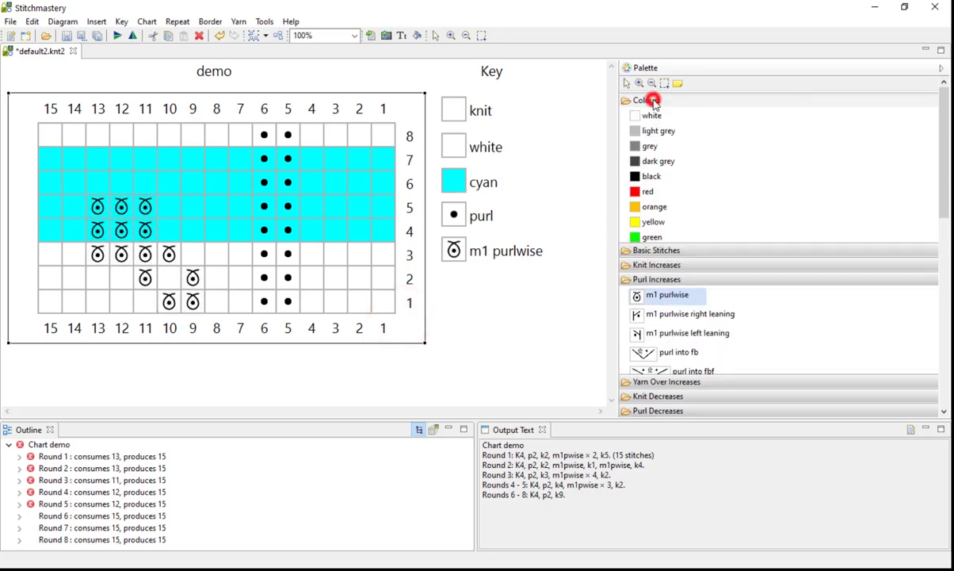
pyautogui.click(660, 252)
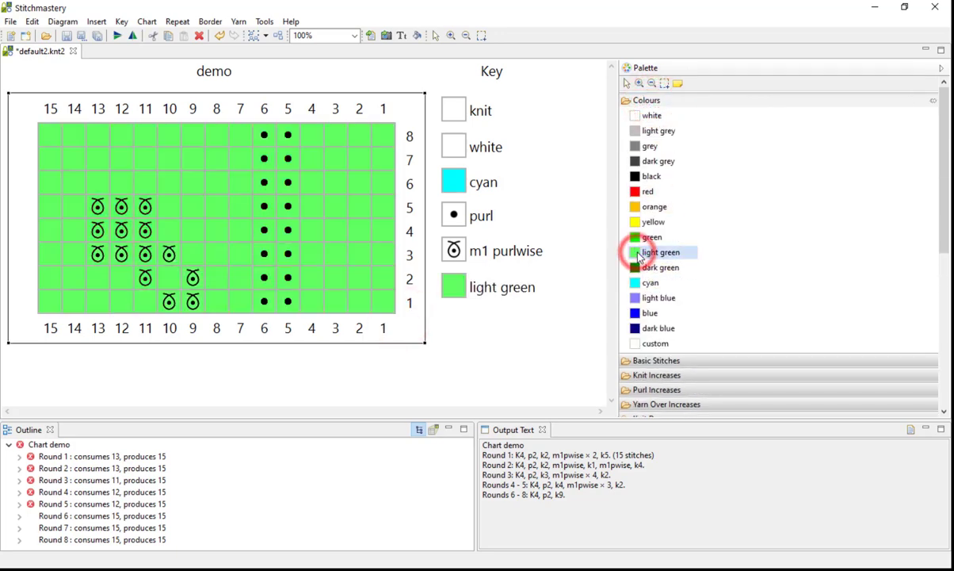
pyautogui.click(660, 252)
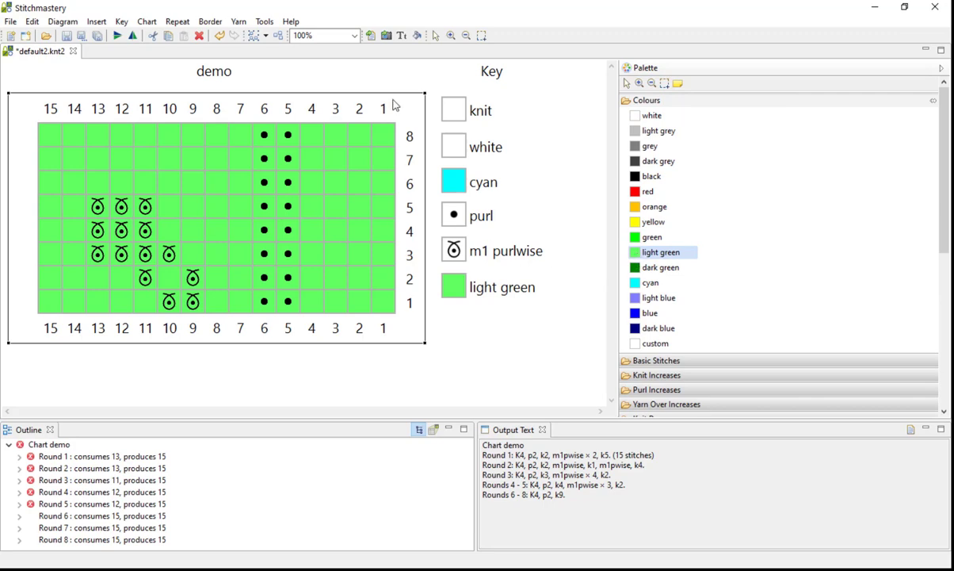
pyautogui.moveTo(463, 115)
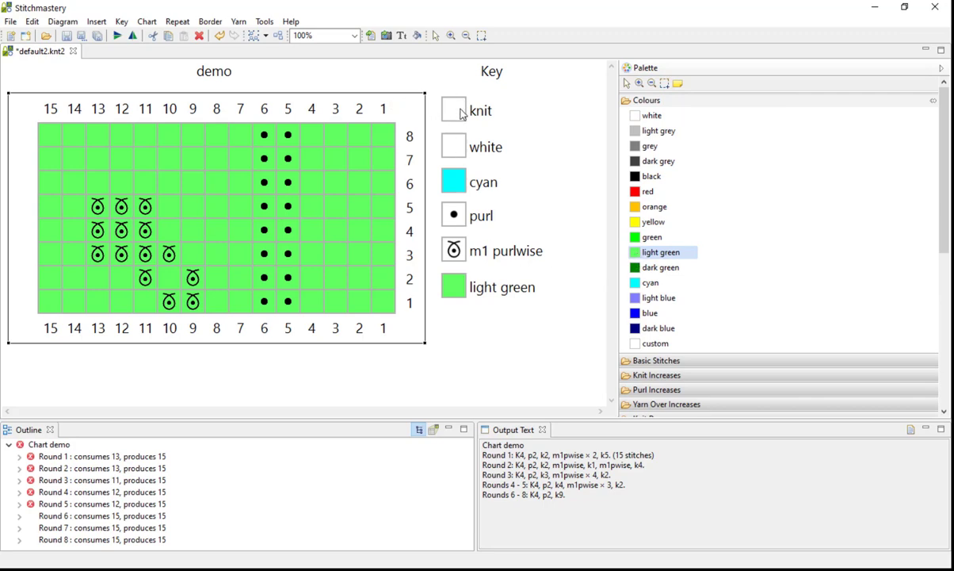
# Step: Recolour every chart cell white, keeping cyan and light green in the key
pyautogui.click(473, 147)
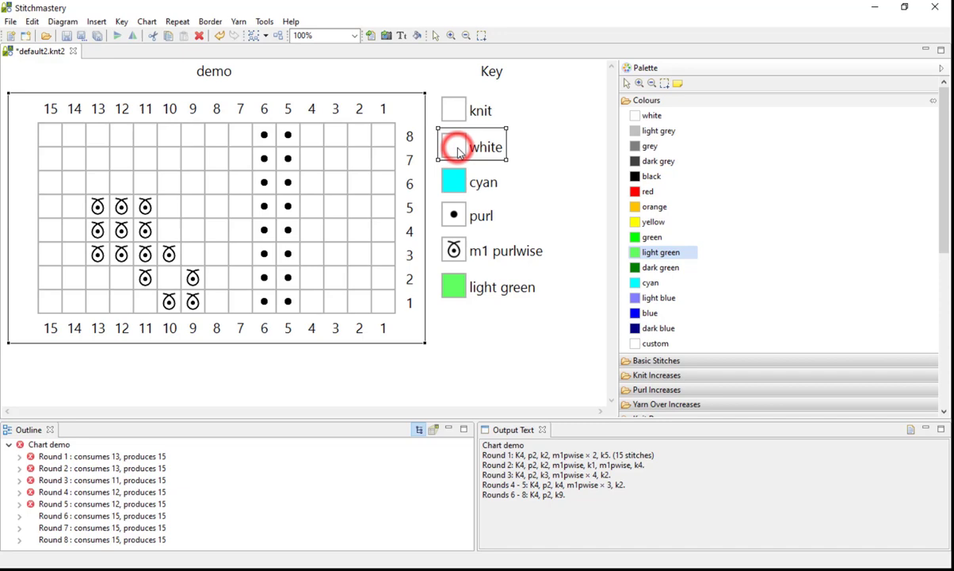
pyautogui.click(650, 282)
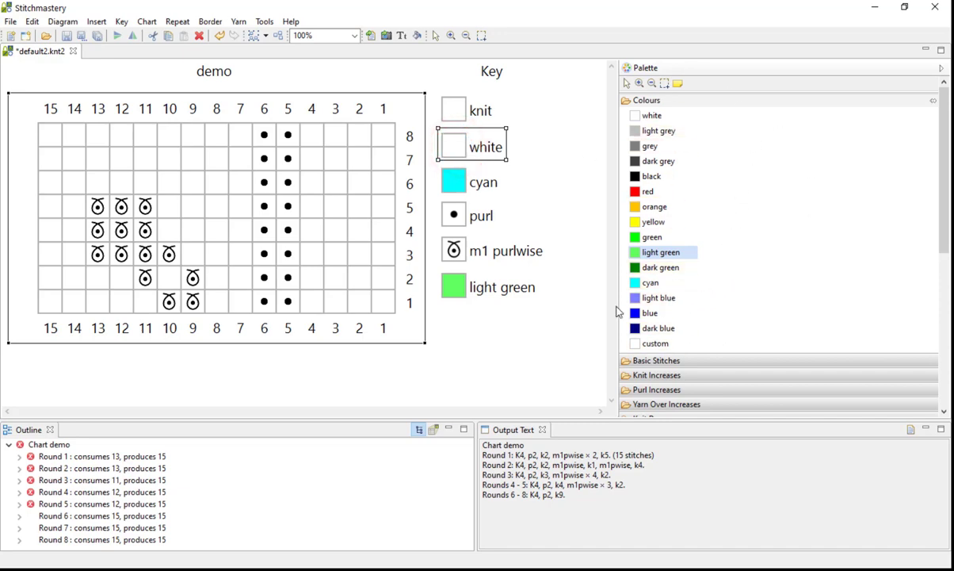
pyautogui.moveTo(458, 77)
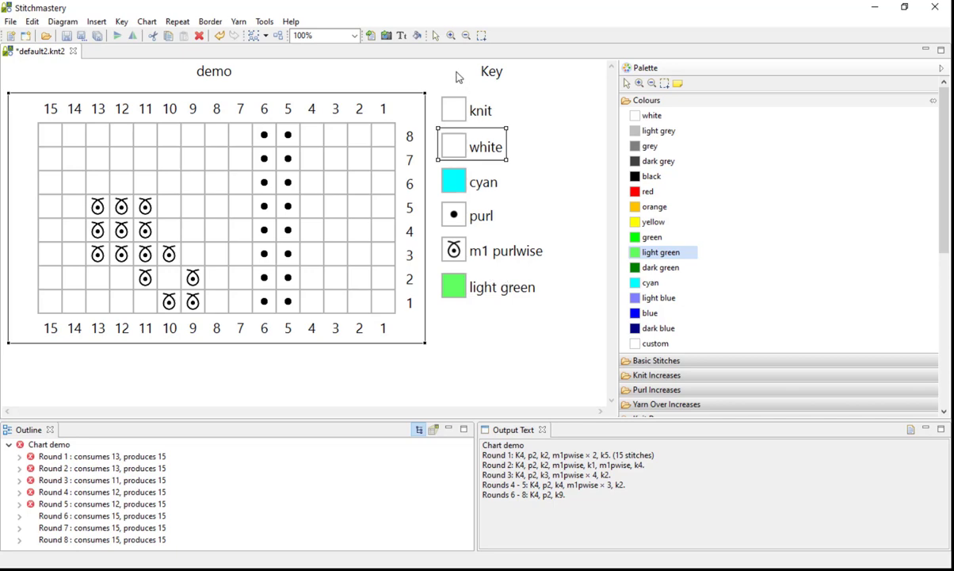
pyautogui.moveTo(418, 36)
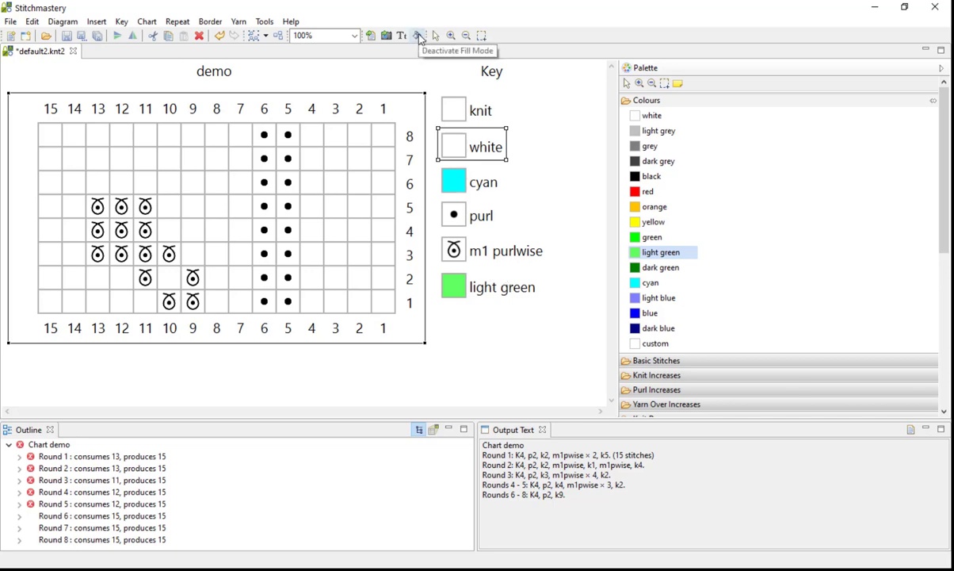
pyautogui.moveTo(413, 29)
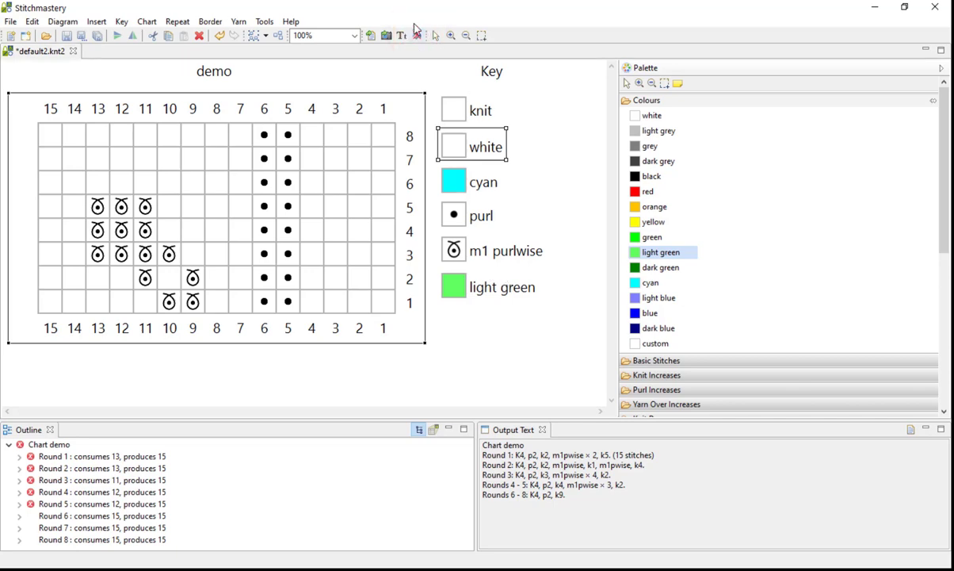
pyautogui.moveTo(419, 35)
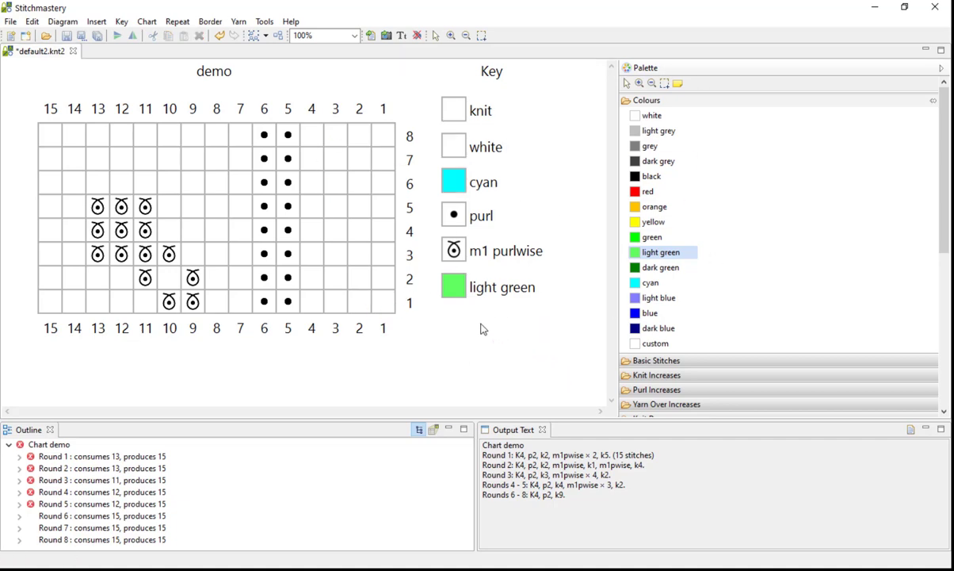
pyautogui.moveTo(499, 360)
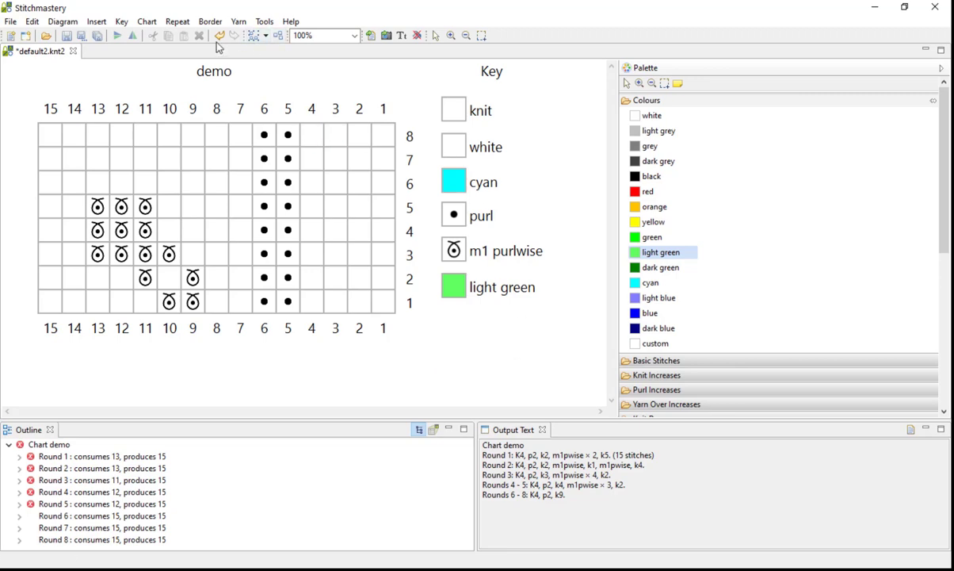
pyautogui.moveTo(221, 35)
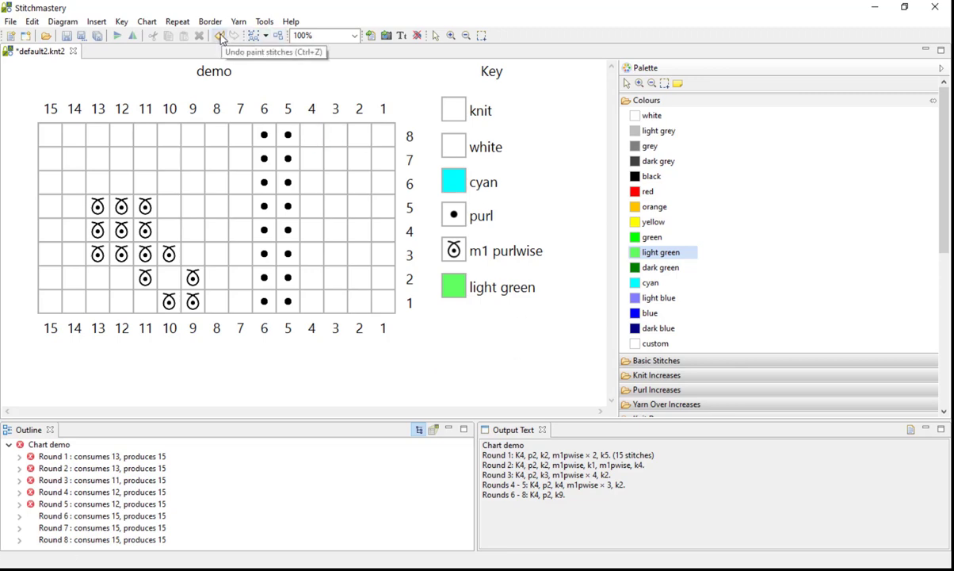